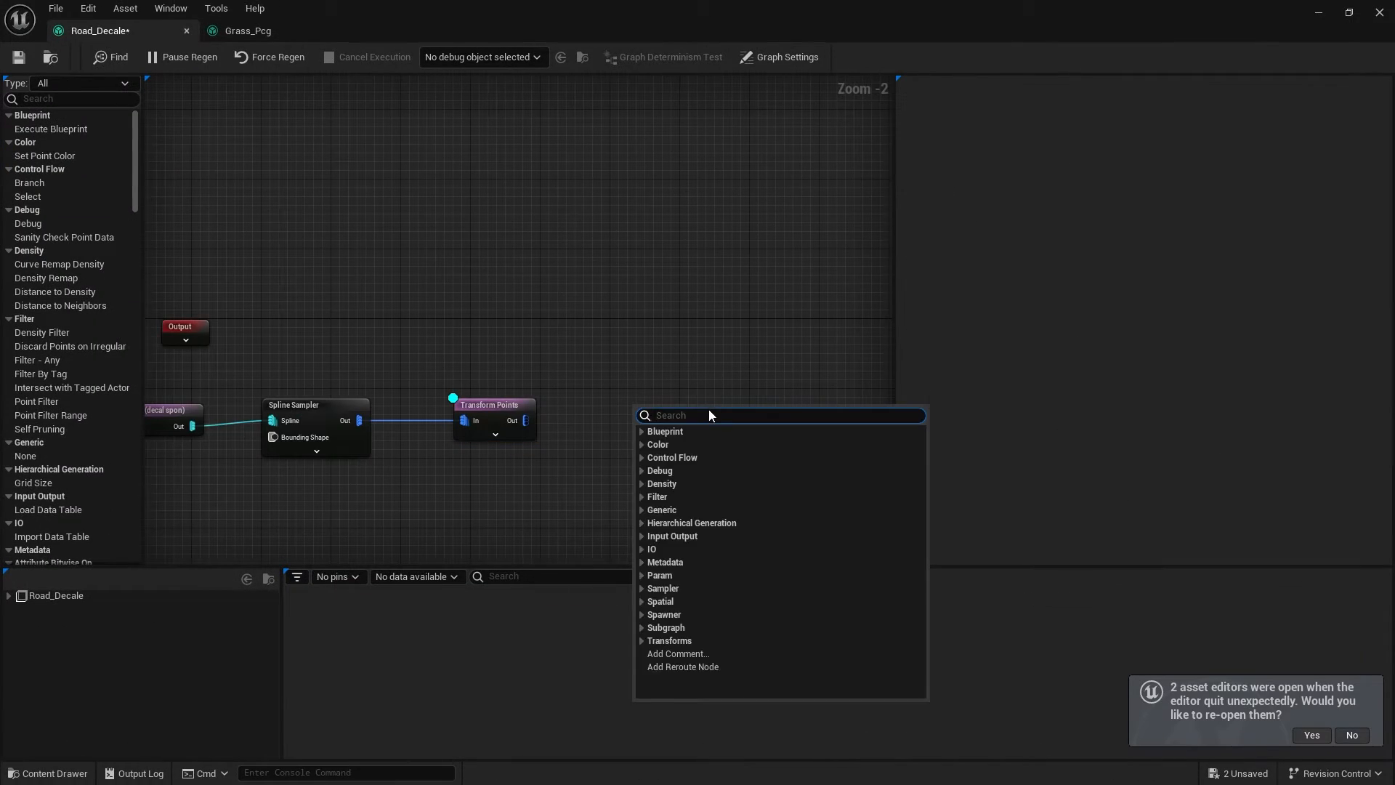
Add a Spawn Actor node to the Road_Decale PCG graph via the palette search 'spaw'.
type("spaw")
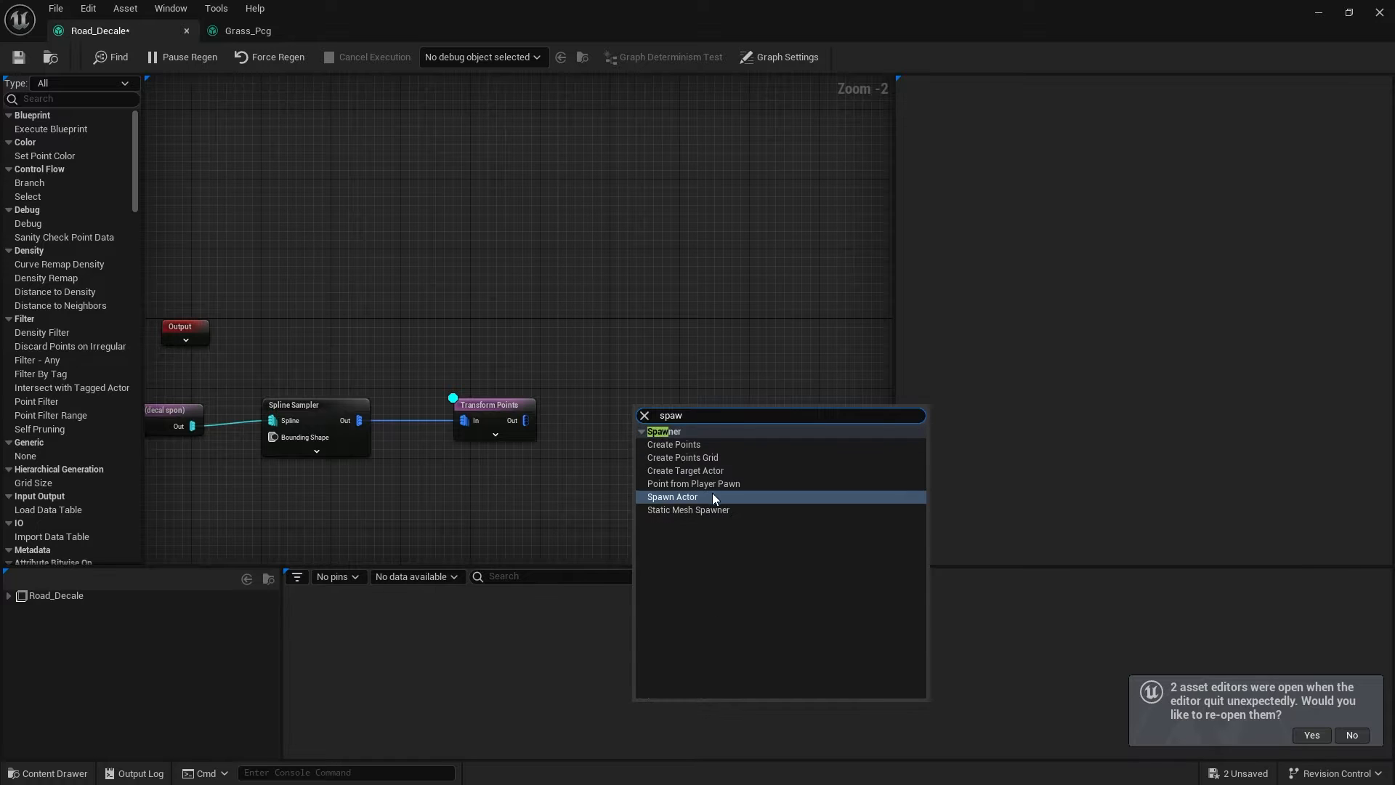
left_click(673, 497)
type("dec")
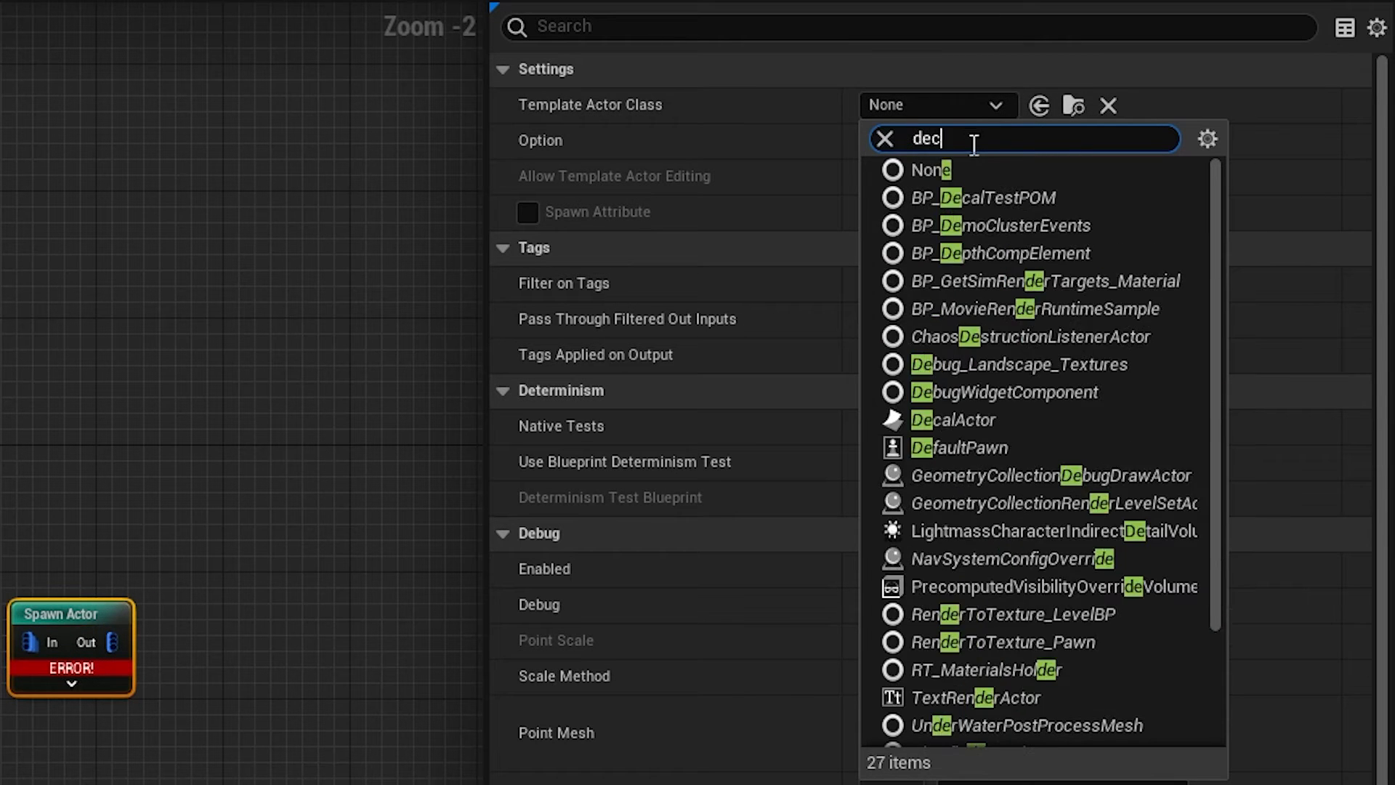
Set Spawn Actor to spawn DecalActor with No Merging and Allow Template Actor Editing enabled.
left_click(951, 419)
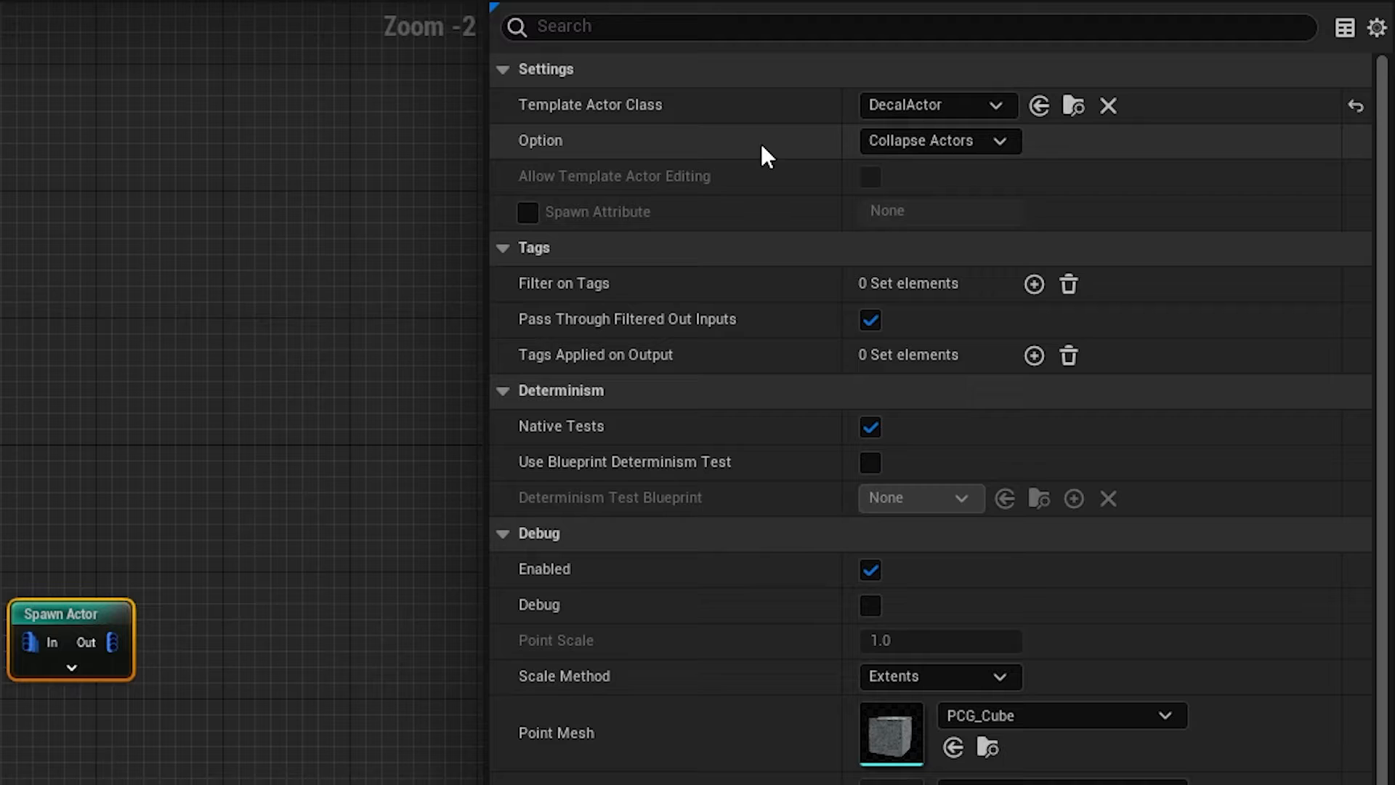
mouse_move(545, 157)
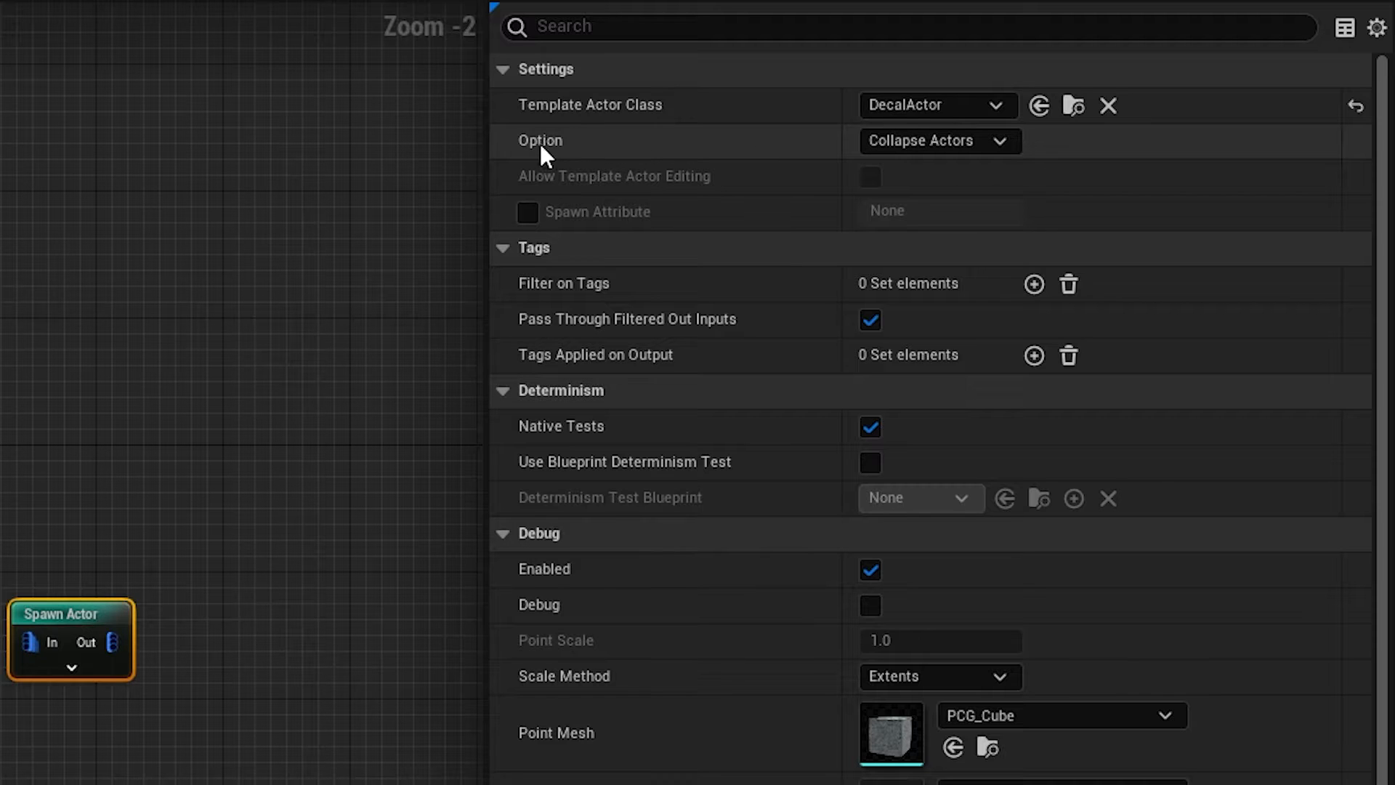
left_click(936, 141)
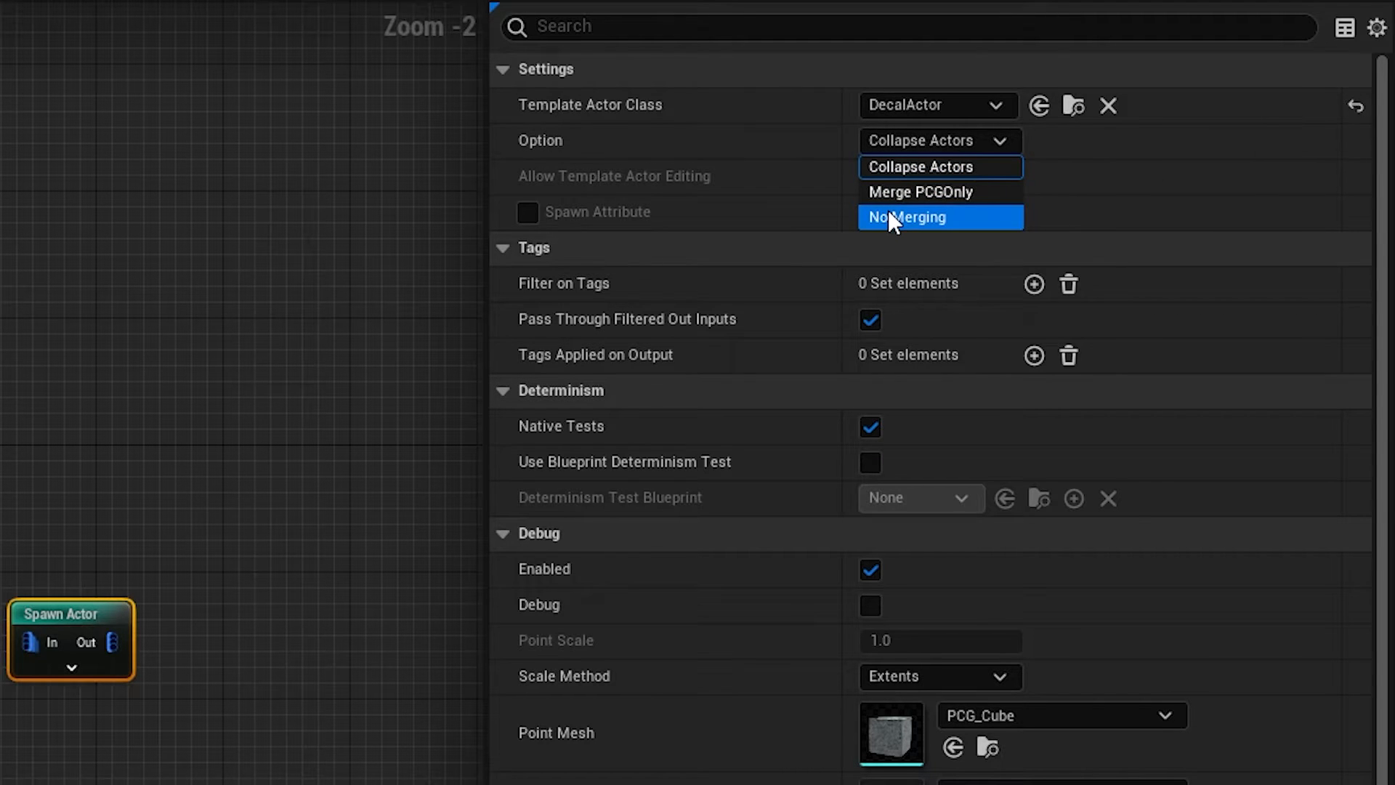
left_click(907, 216)
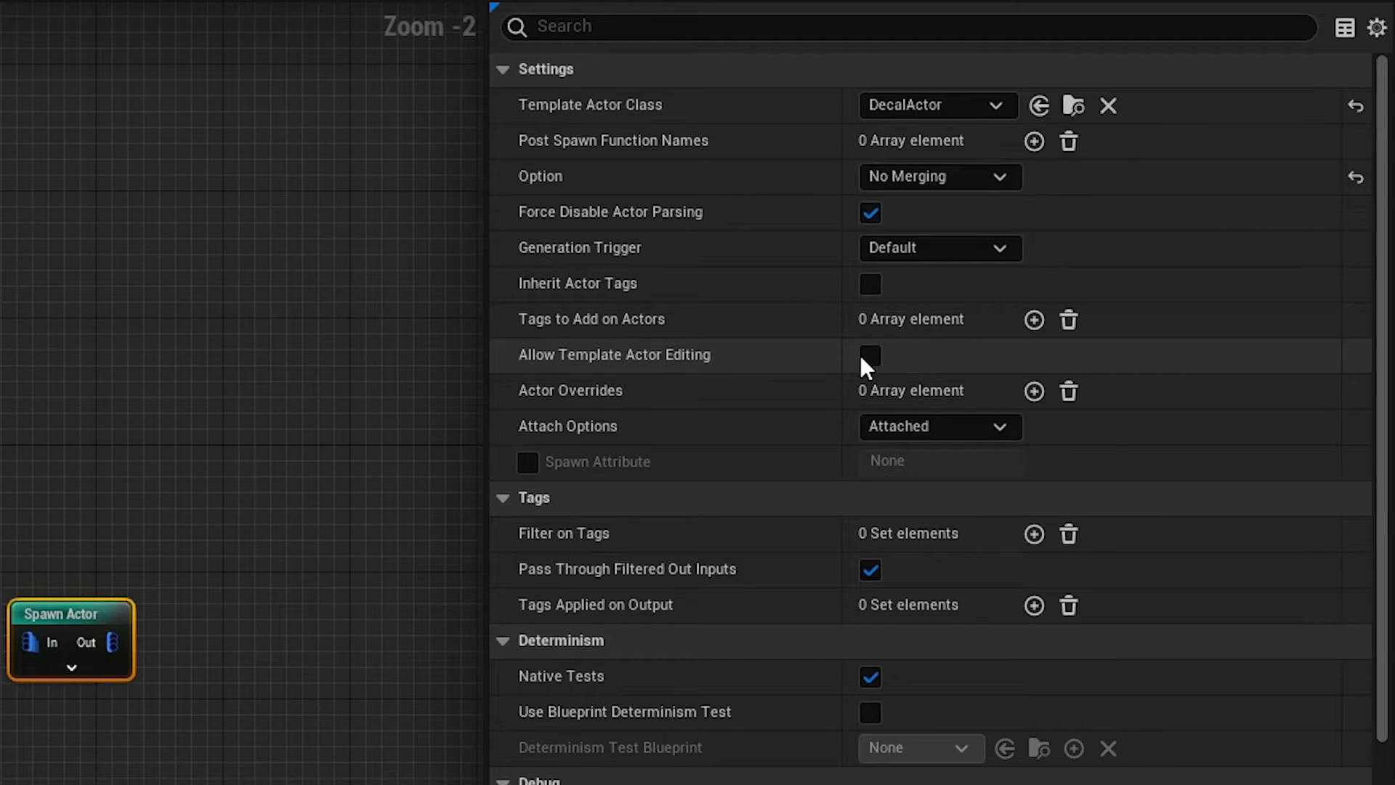
left_click(870, 355)
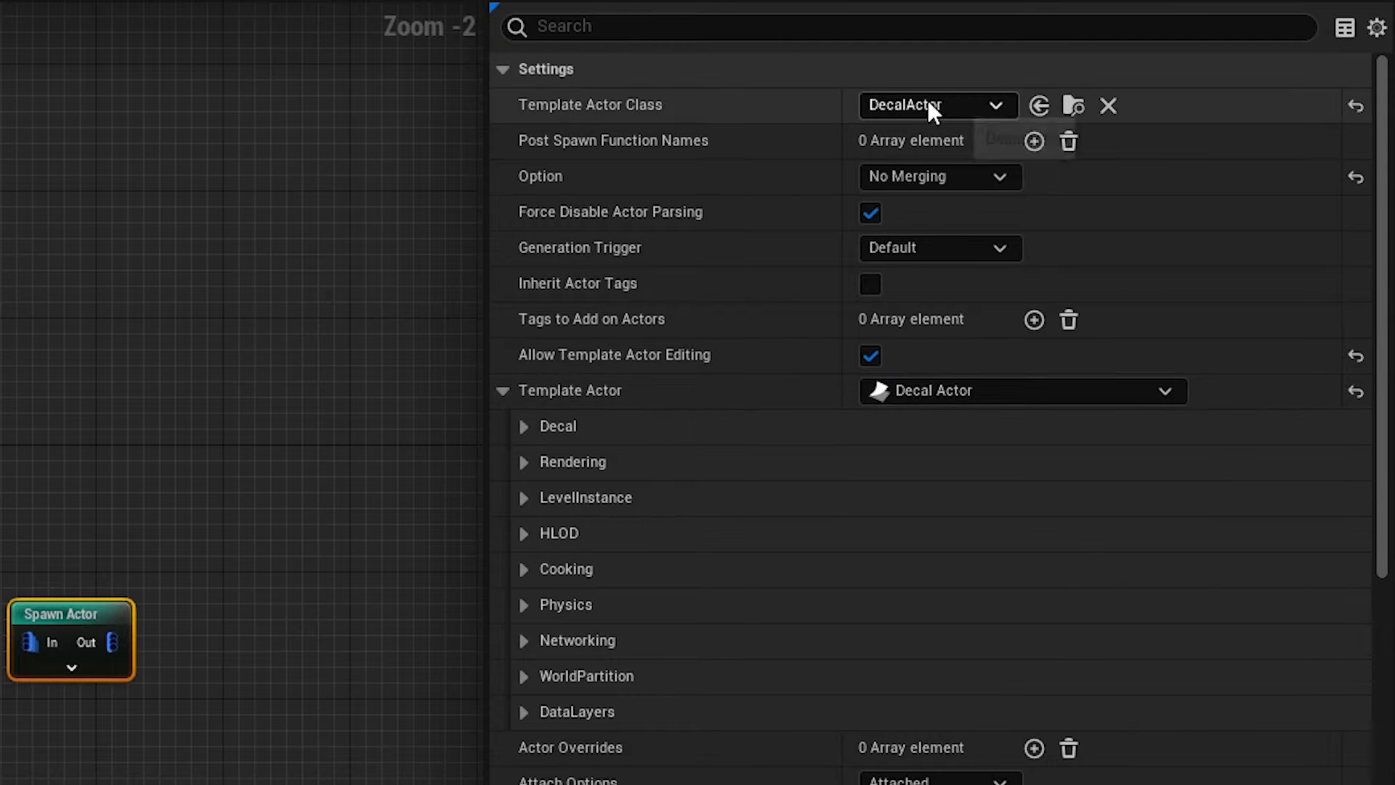
mouse_move(956, 410)
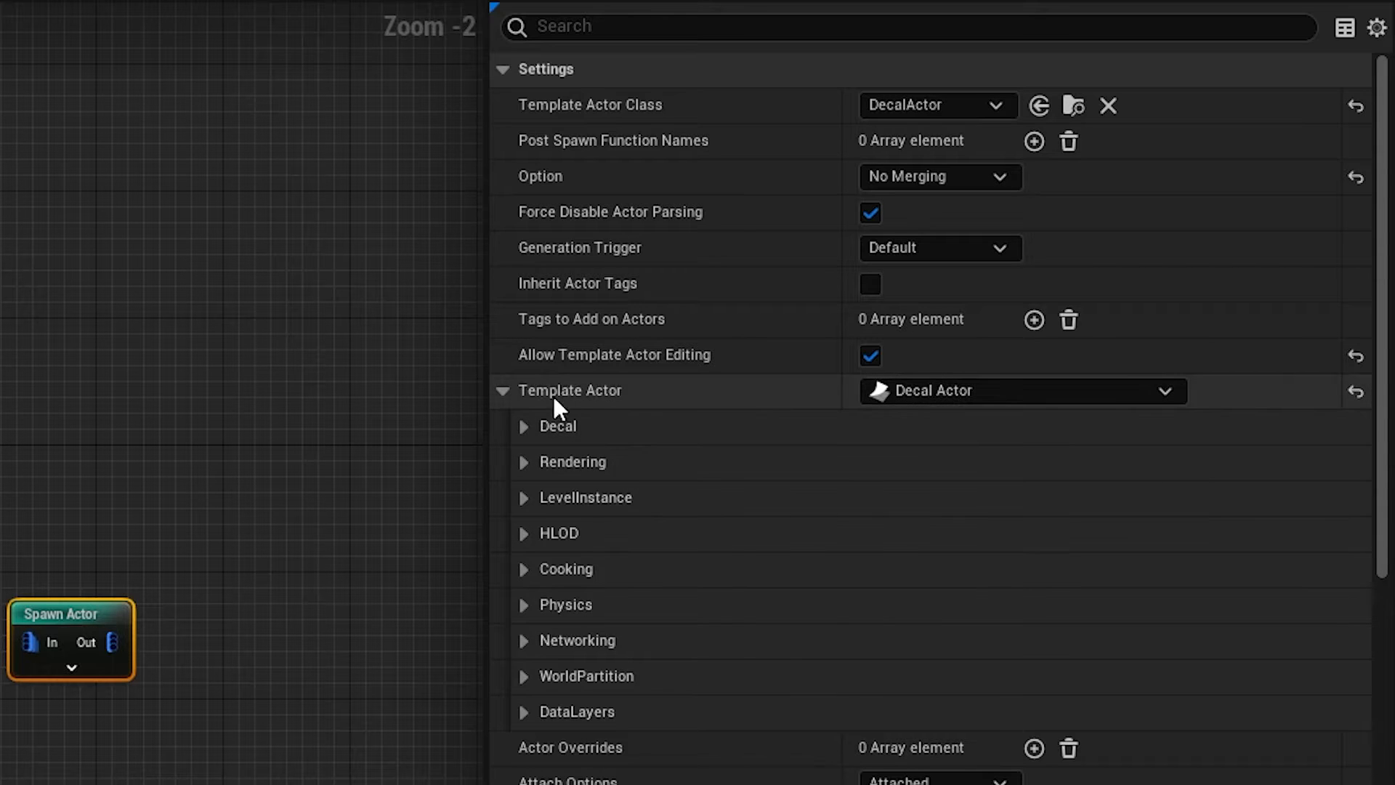
Expand the template actor's Decal component to show its material, fade and size settings.
left_click(524, 425)
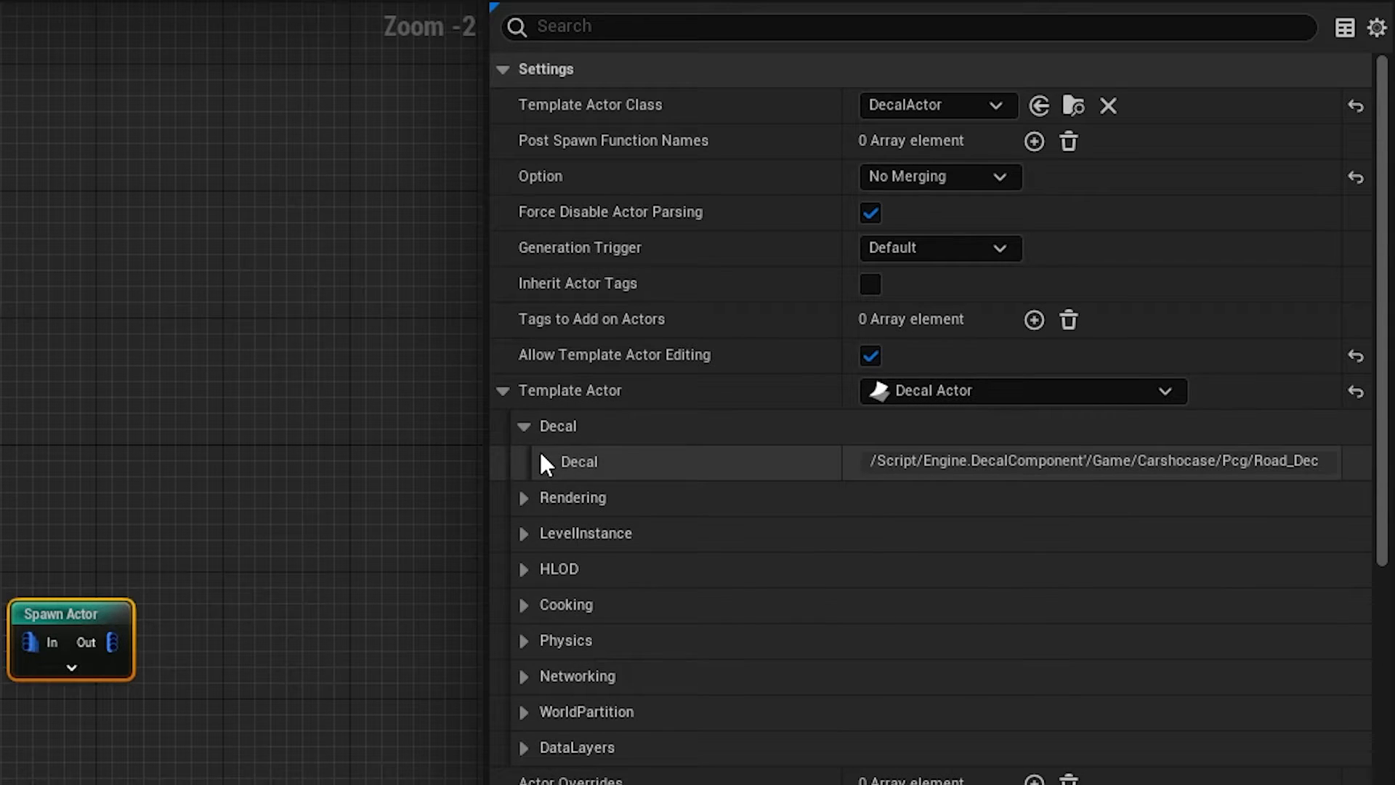
left_click(543, 462)
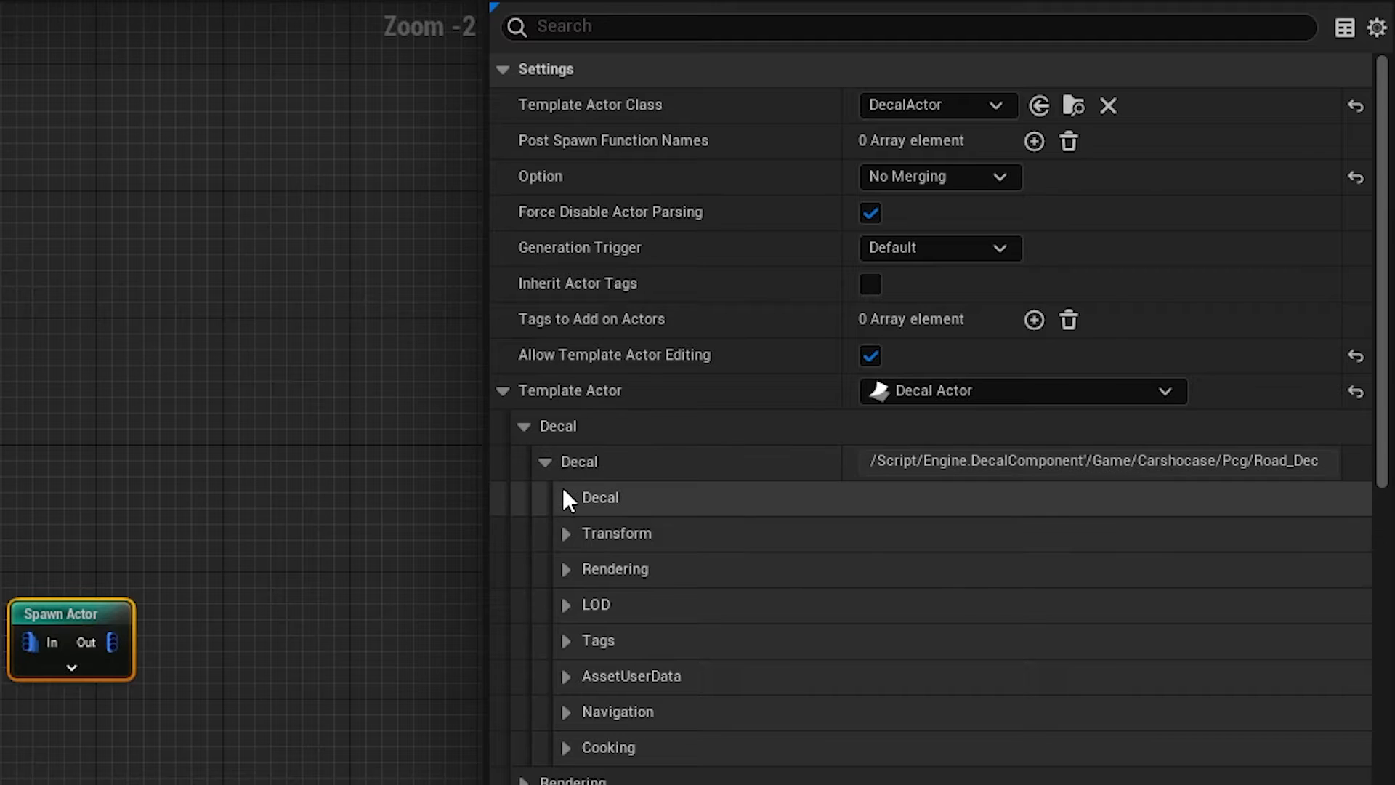
left_click(565, 497)
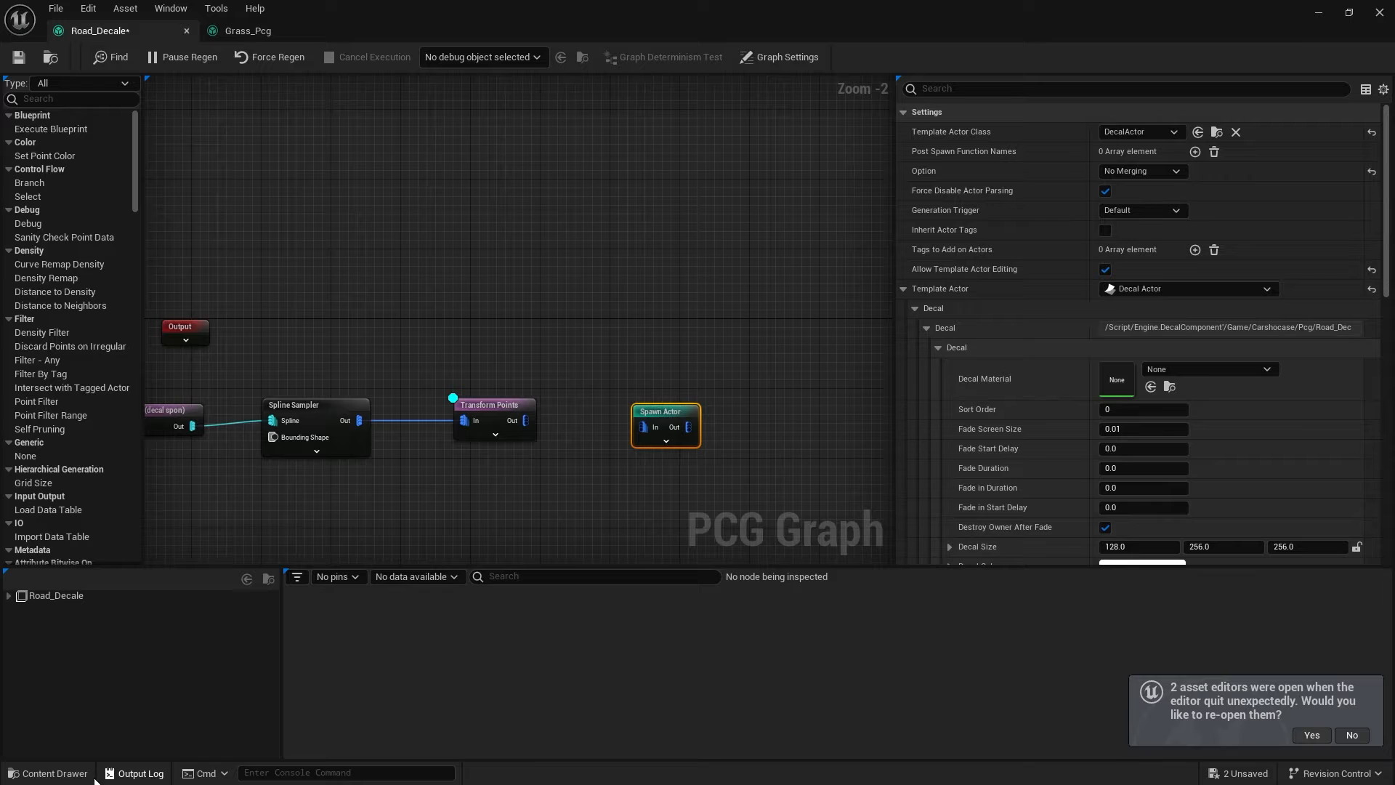
Assign the Megascans Mixed Soil material MI_Mixed_Soil_tbcqbsl_2K as the template decal material.
left_click(48, 772)
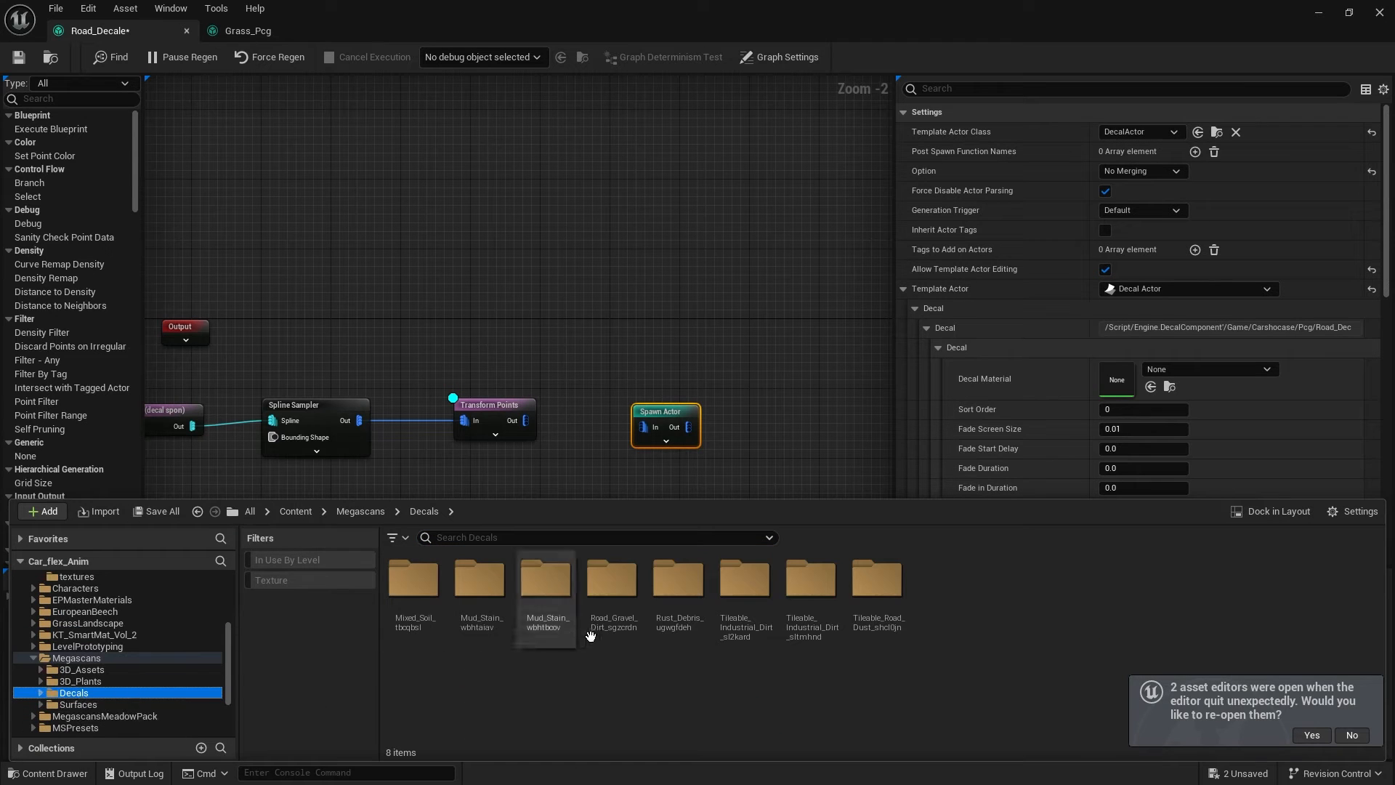
mouse_move(412, 578)
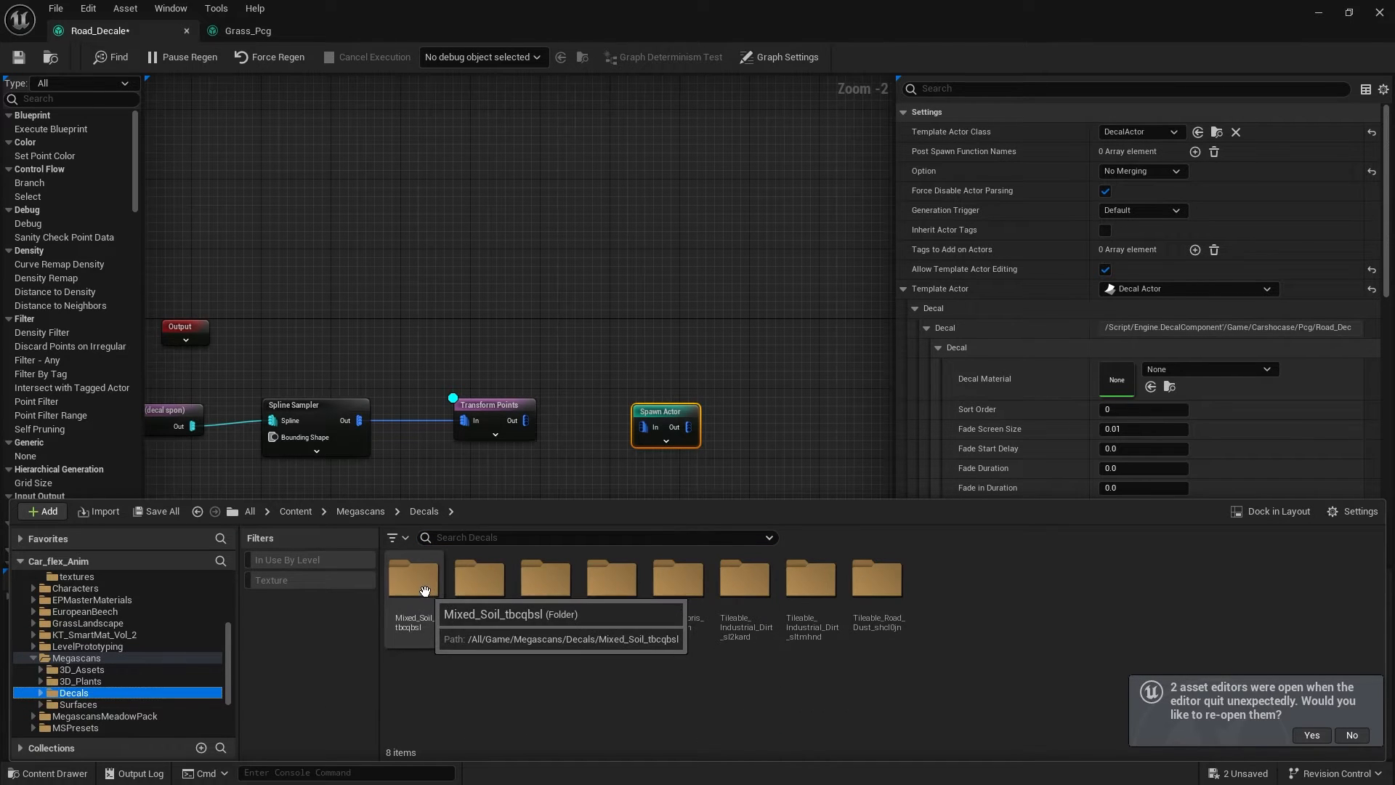
double_click(411, 578)
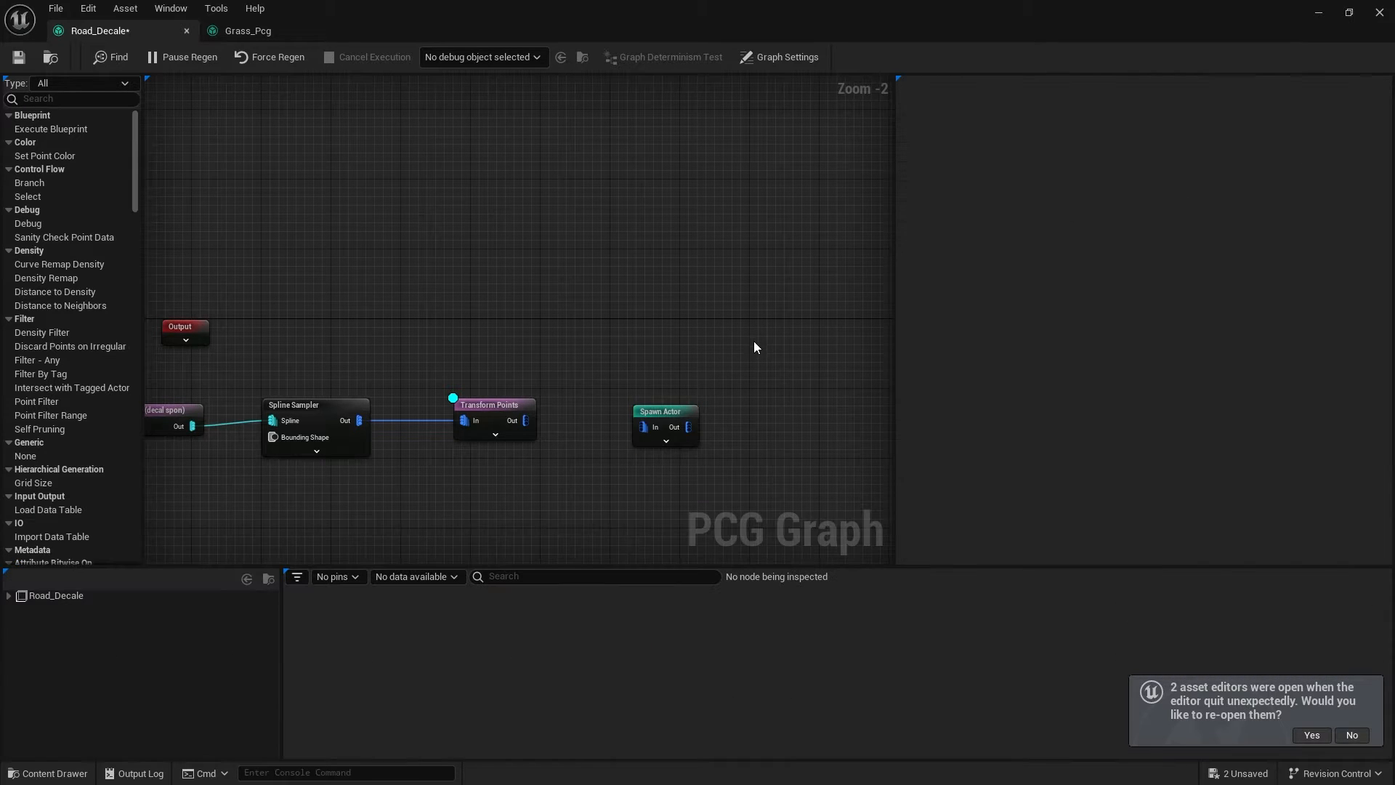
left_click(664, 412)
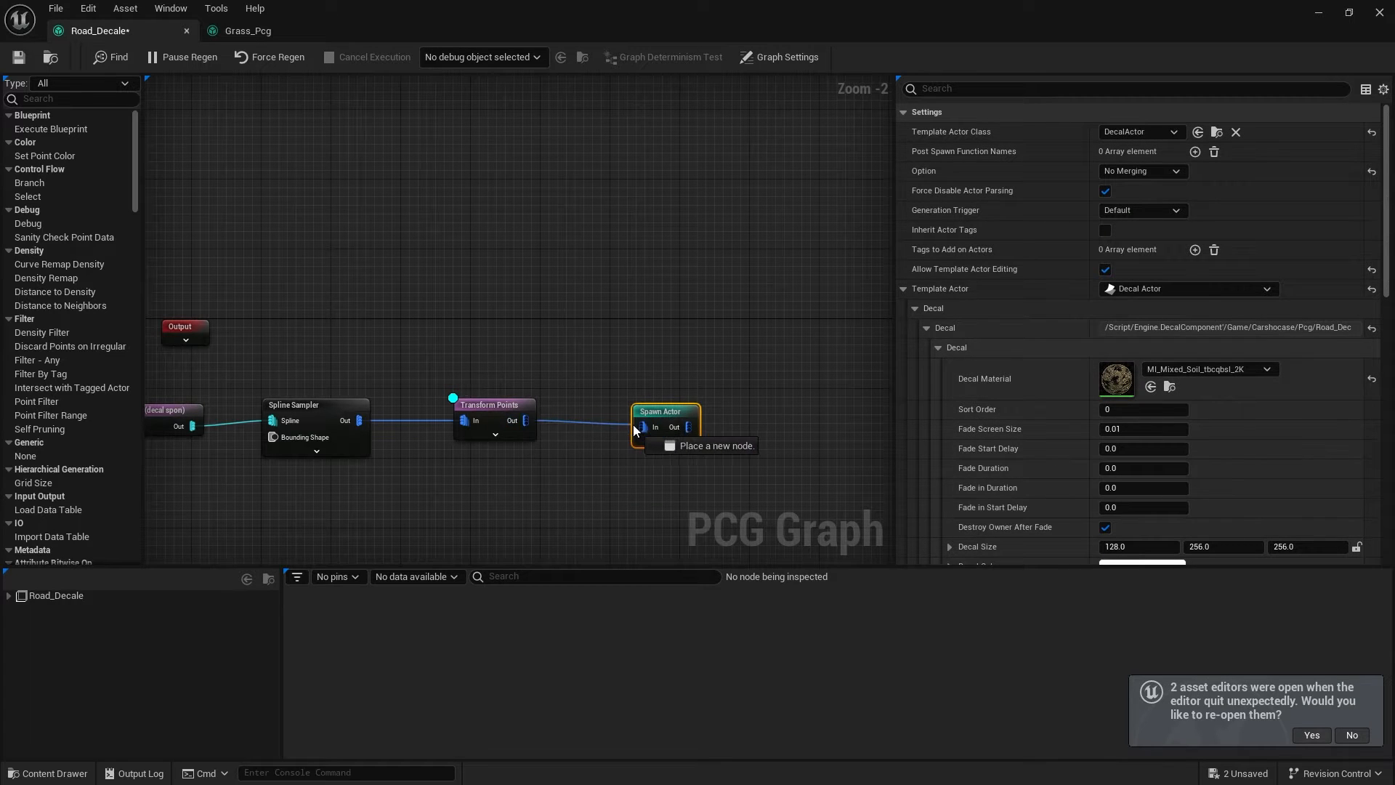
Connect Transform Points output into the Spawn Actor input so decals spawn along the spline.
left_click_drag(523, 420, 641, 427)
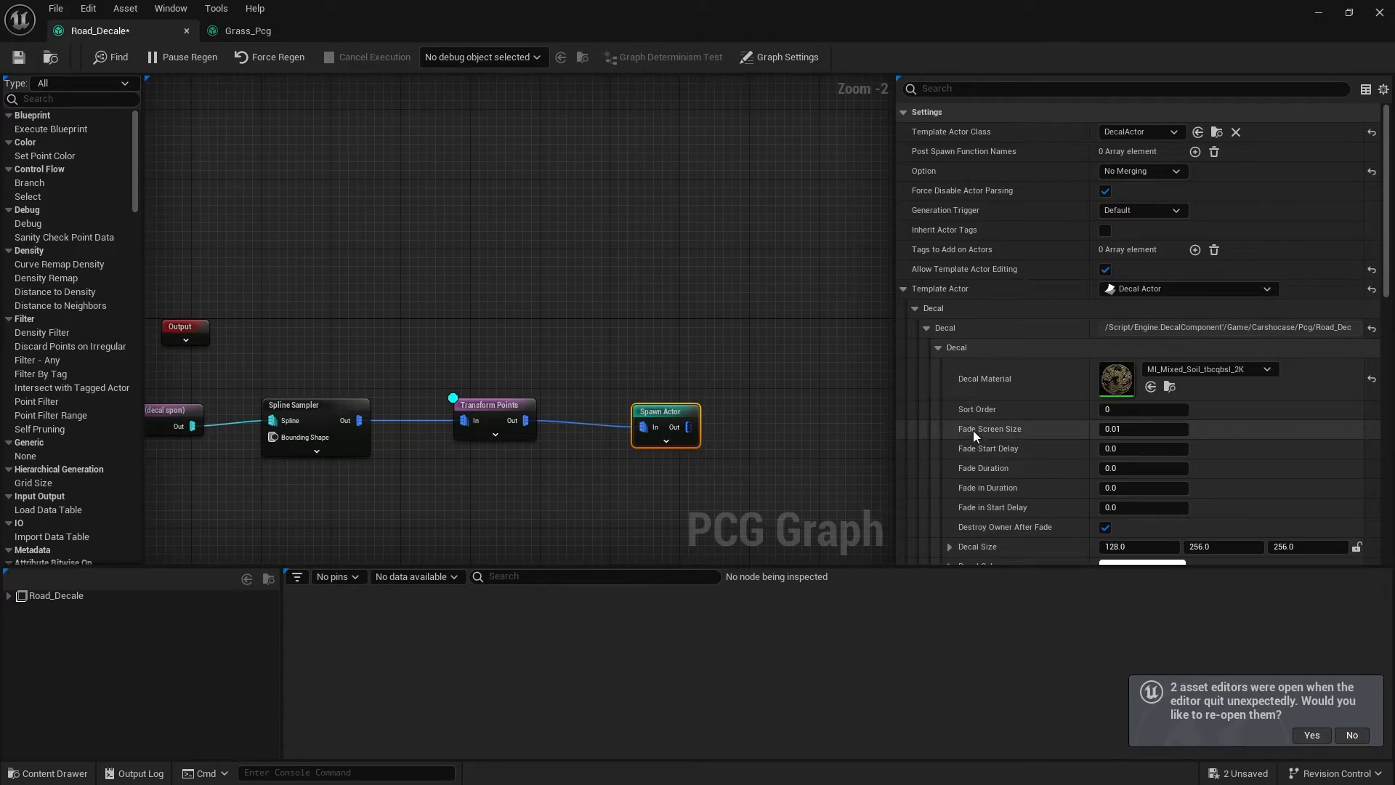
scroll("down", 3)
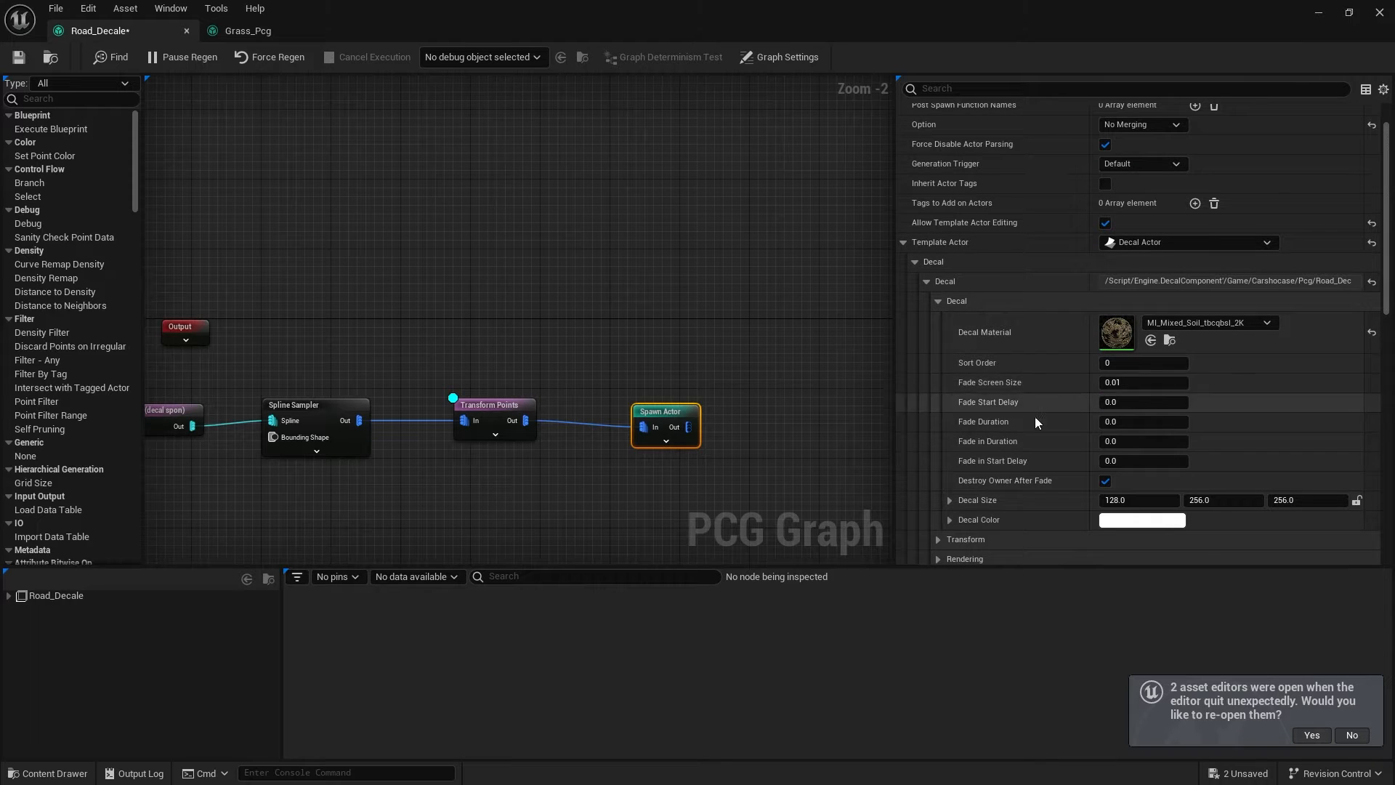
mouse_move(1022, 455)
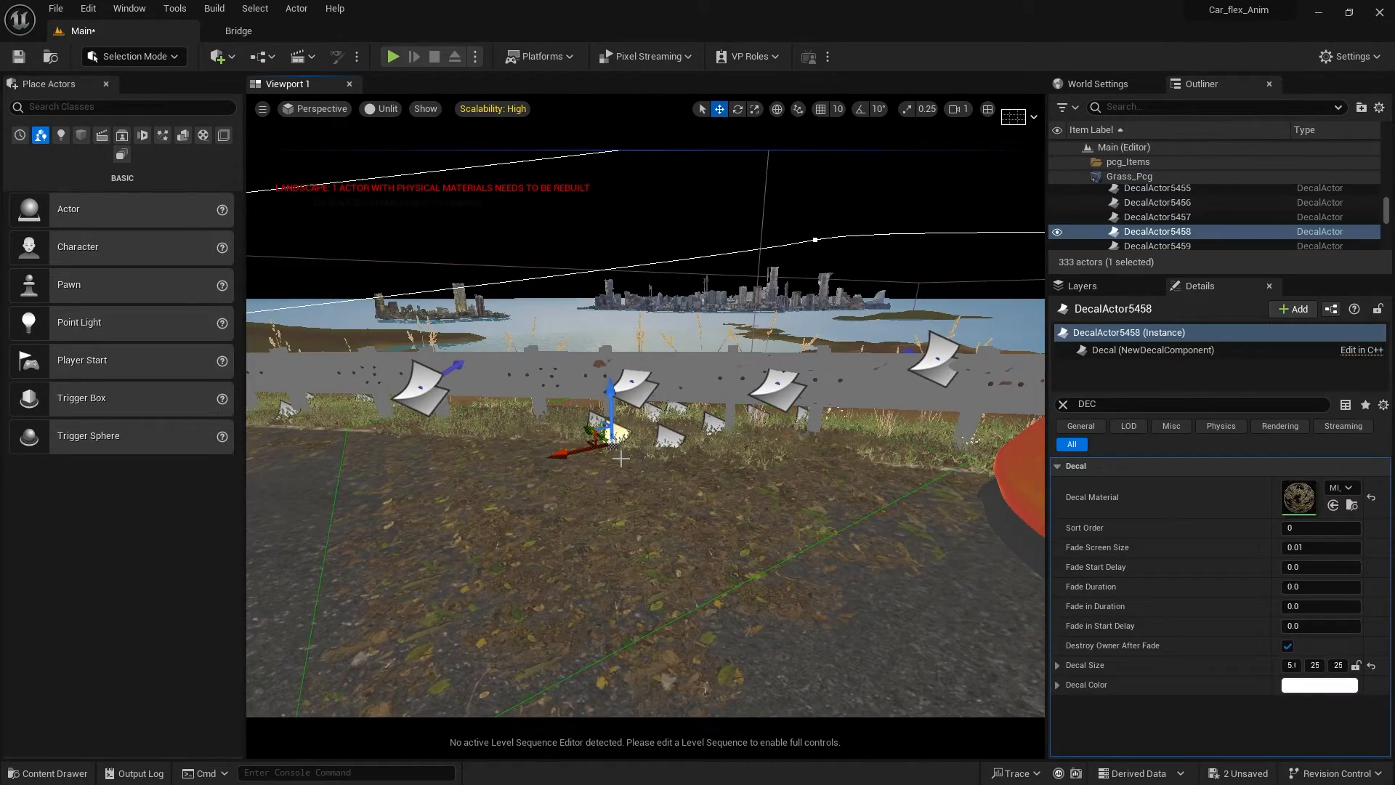
Turn off Receives Decals on the Rail_Guard's HISM_Railguard_1 mesh component.
left_click_drag(613, 401, 608, 382)
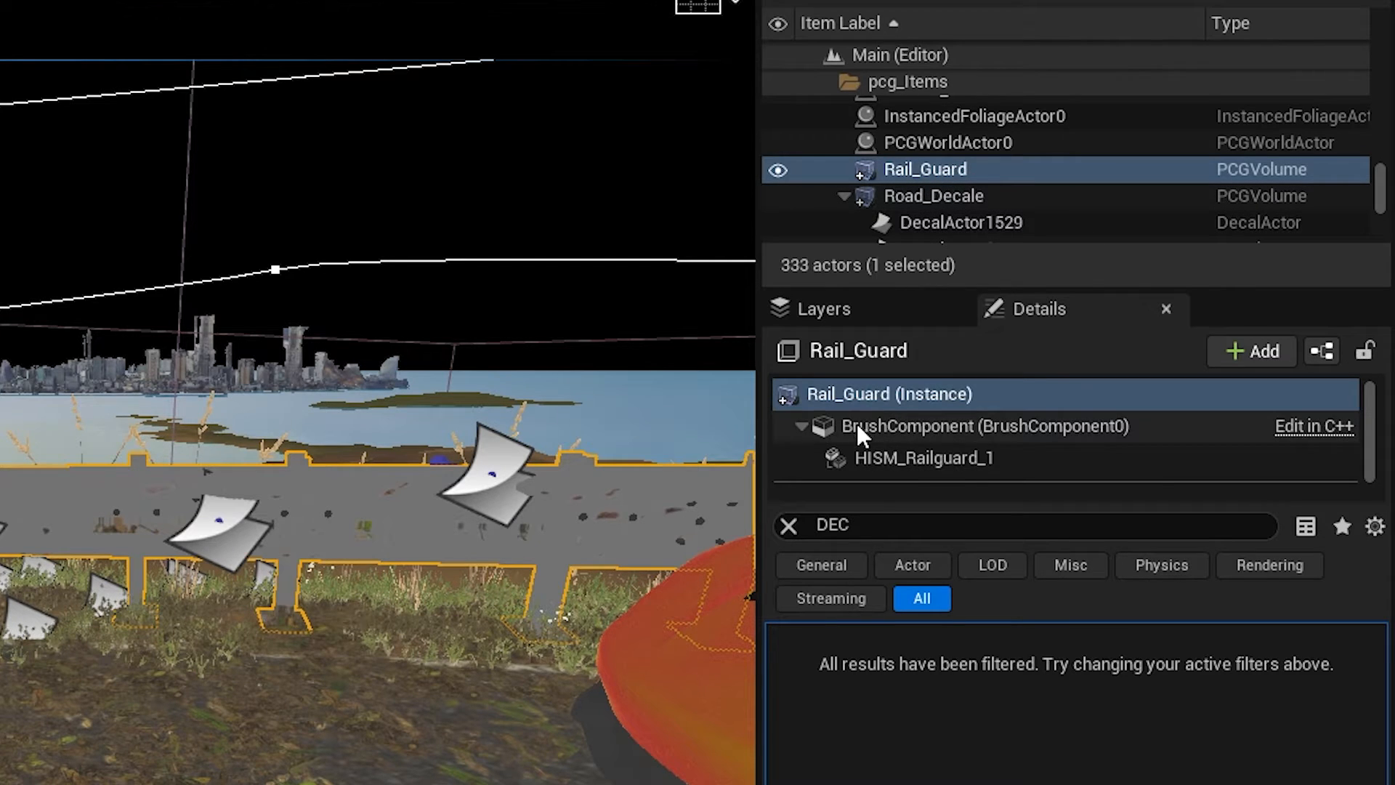
mouse_move(924, 458)
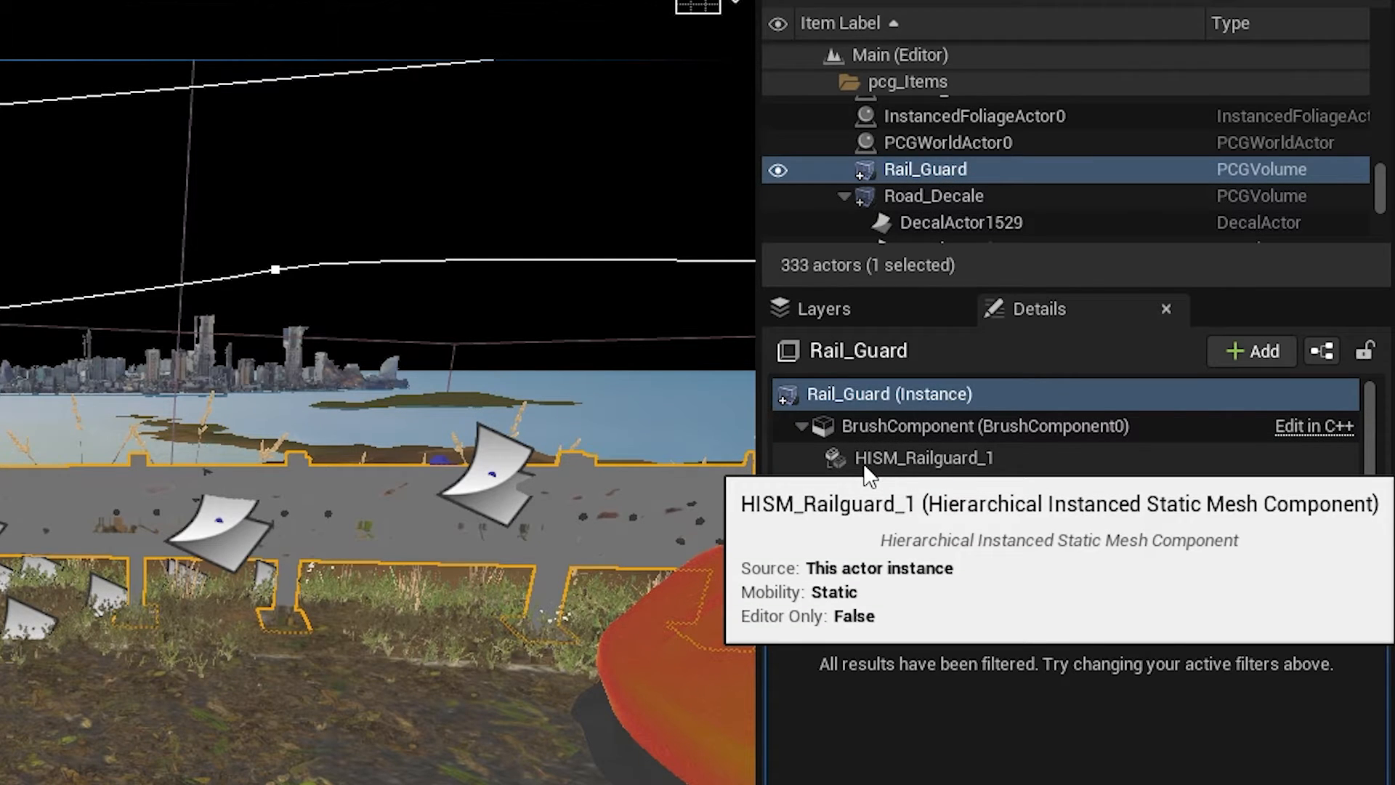
left_click(924, 458)
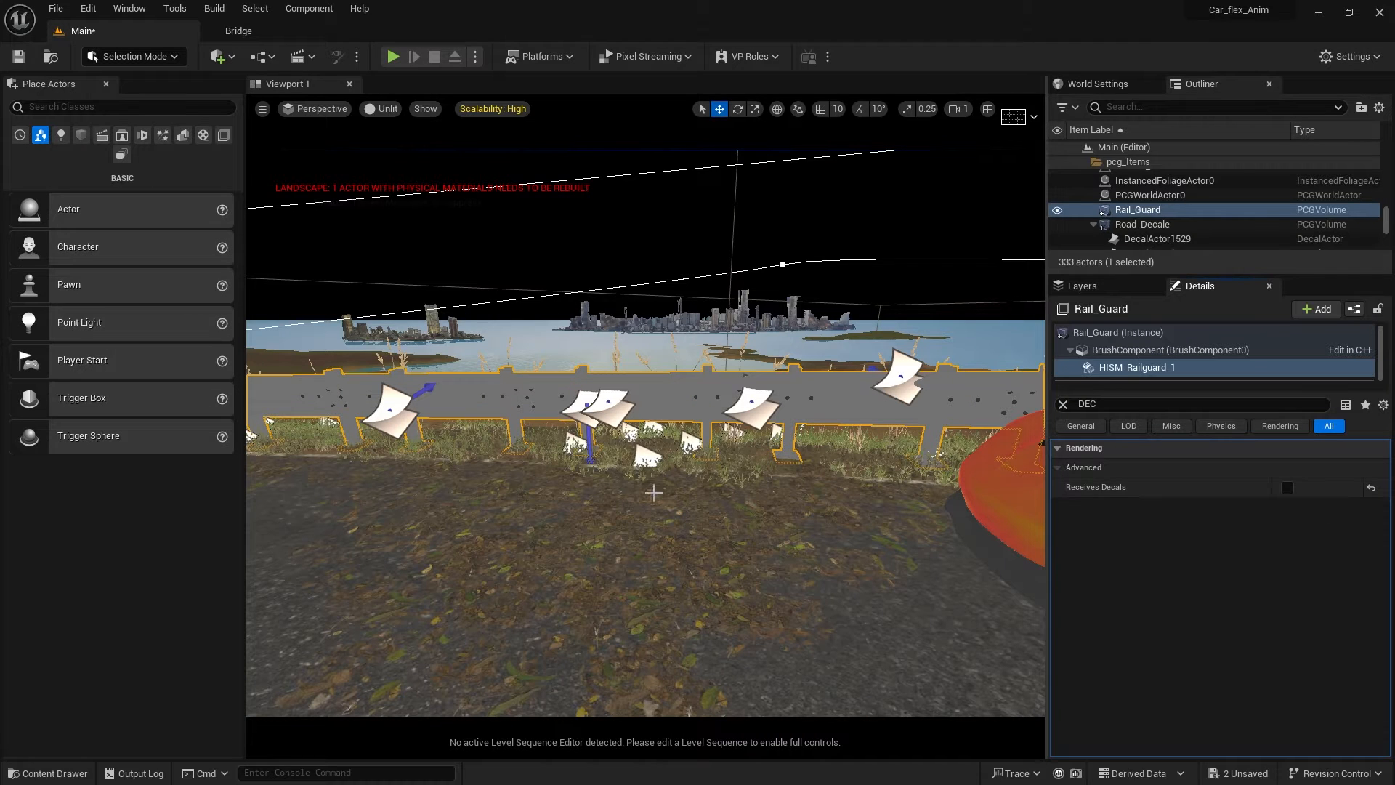
mouse_move(570, 491)
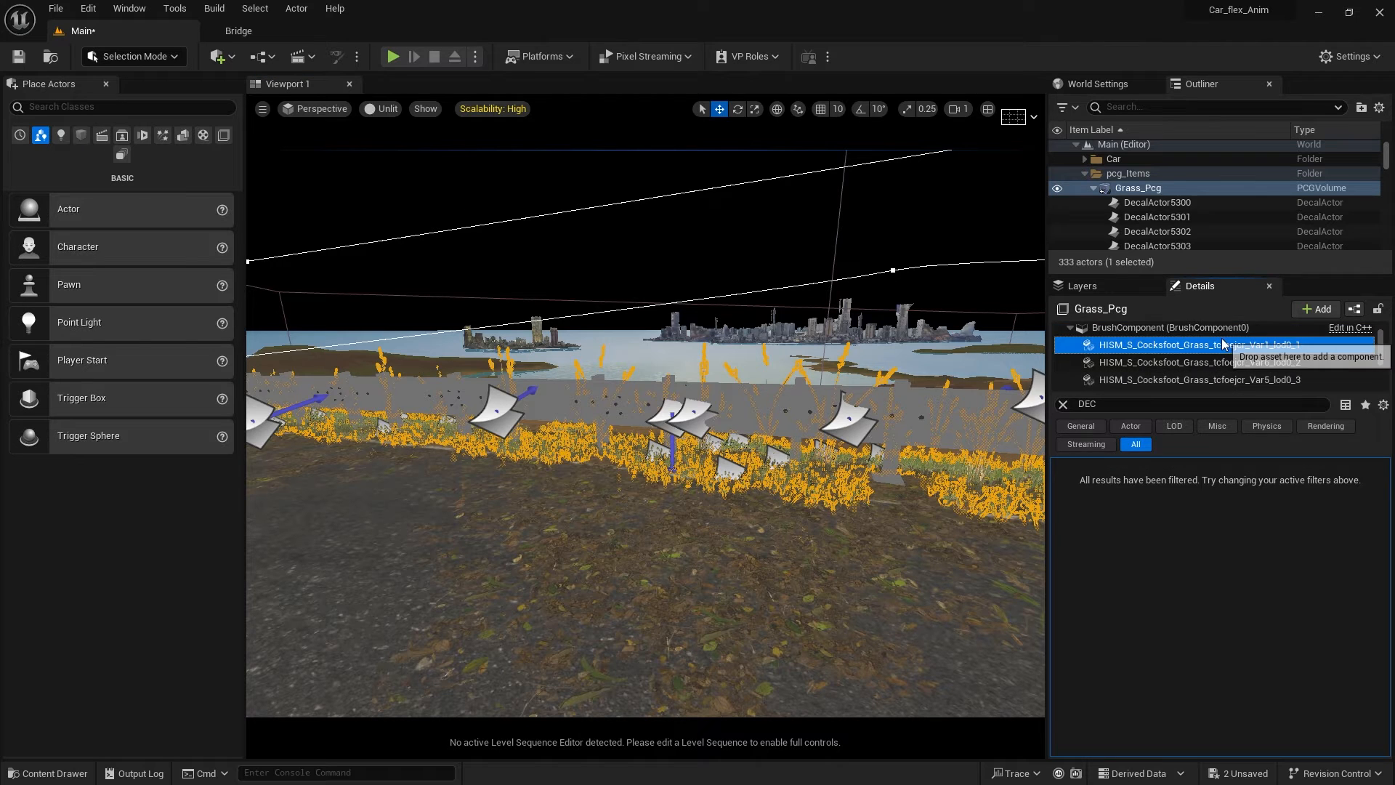
Turn off Receives Decals on the Grass_Pcg HISM_S_Cocksfoot_Grass component.
left_click(1202, 379)
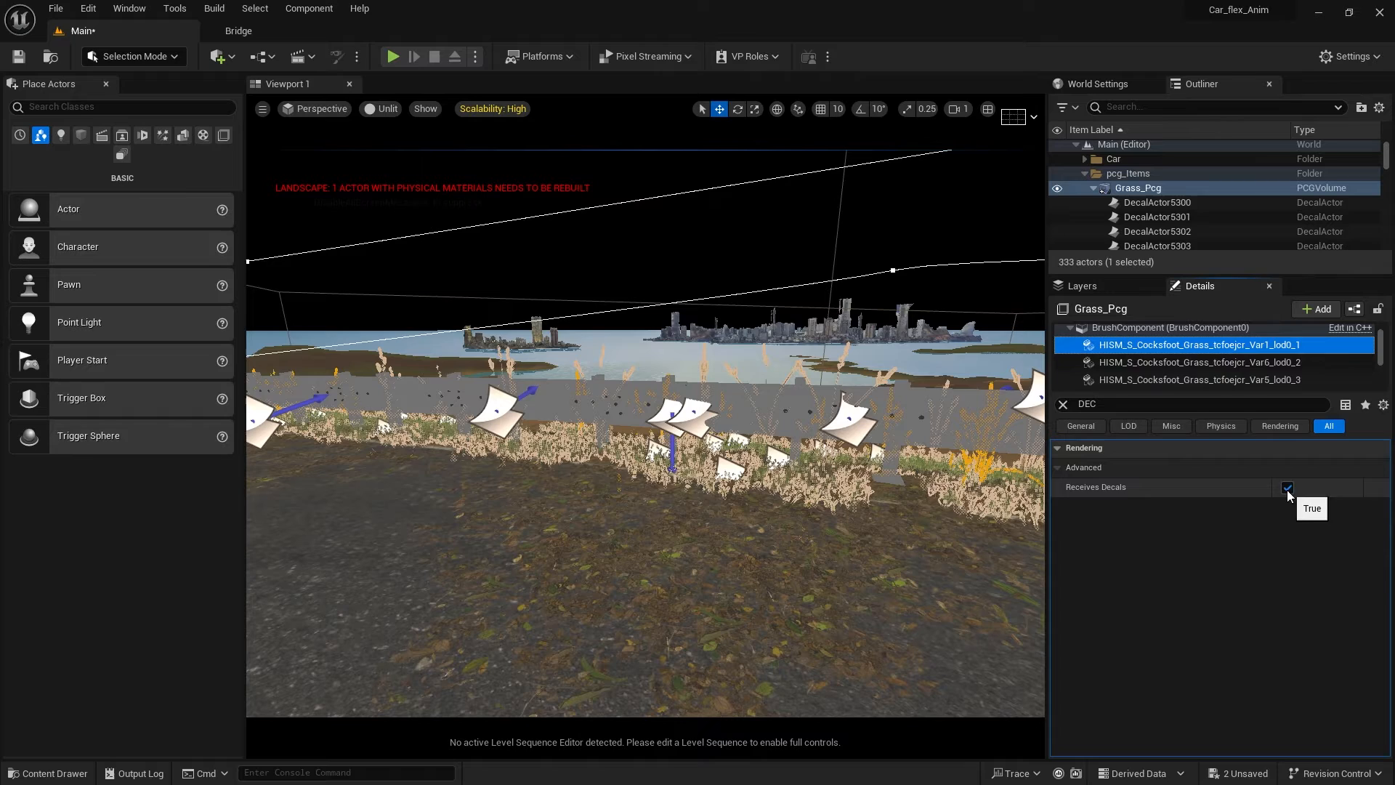
left_click(1197, 362)
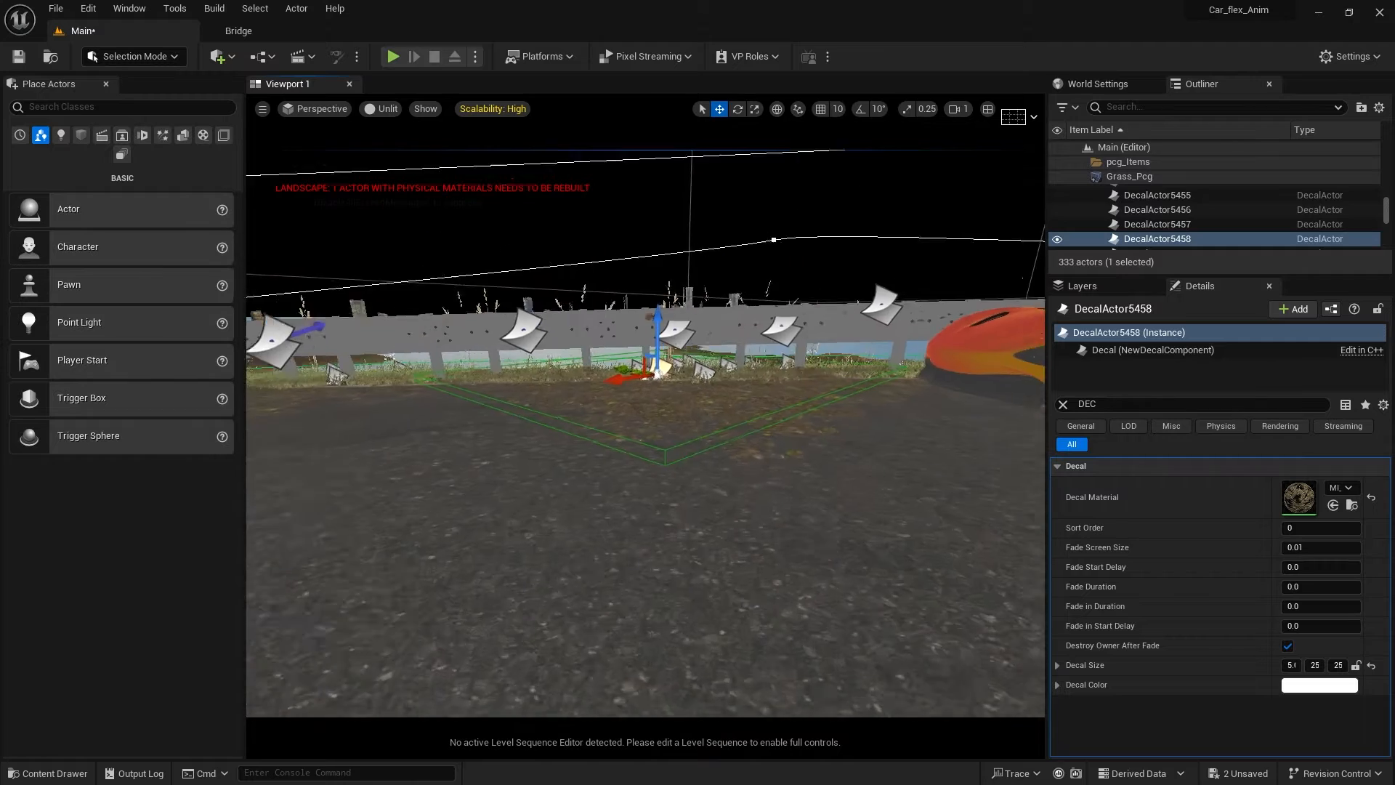
left_click(48, 772)
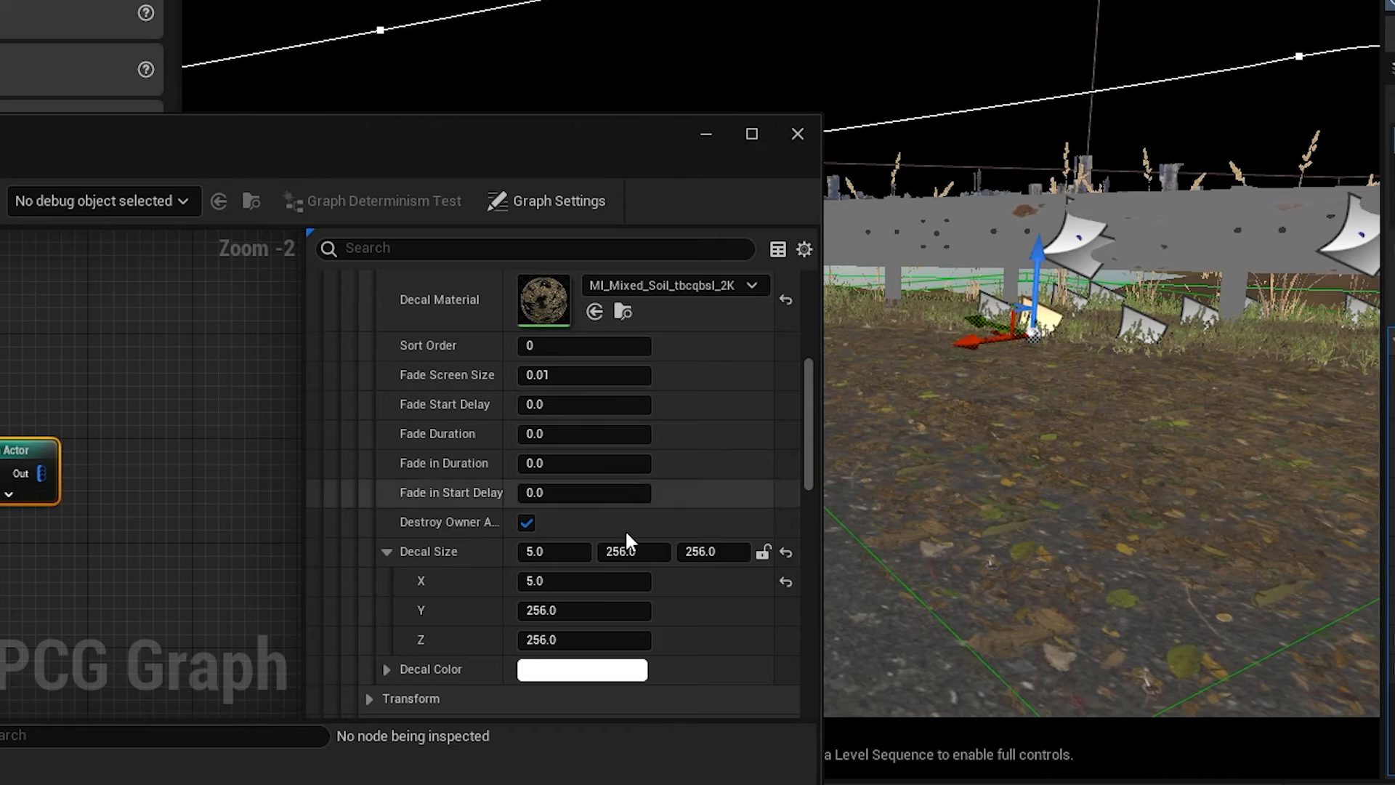
mouse_move(786, 552)
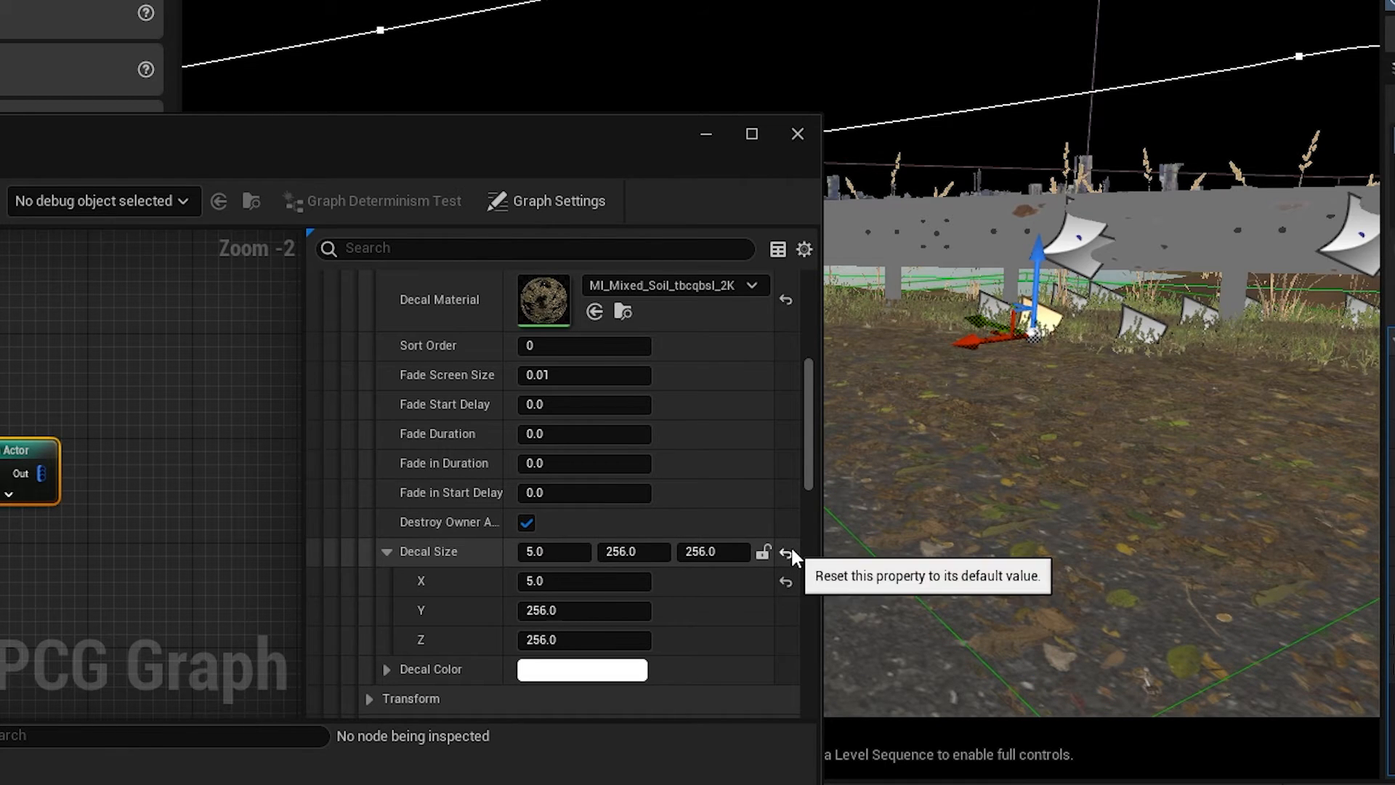
Set the template Decal Size X to 5.0 after trying 128.0, then inspect a Rust Debris decal actor.
type("128.0")
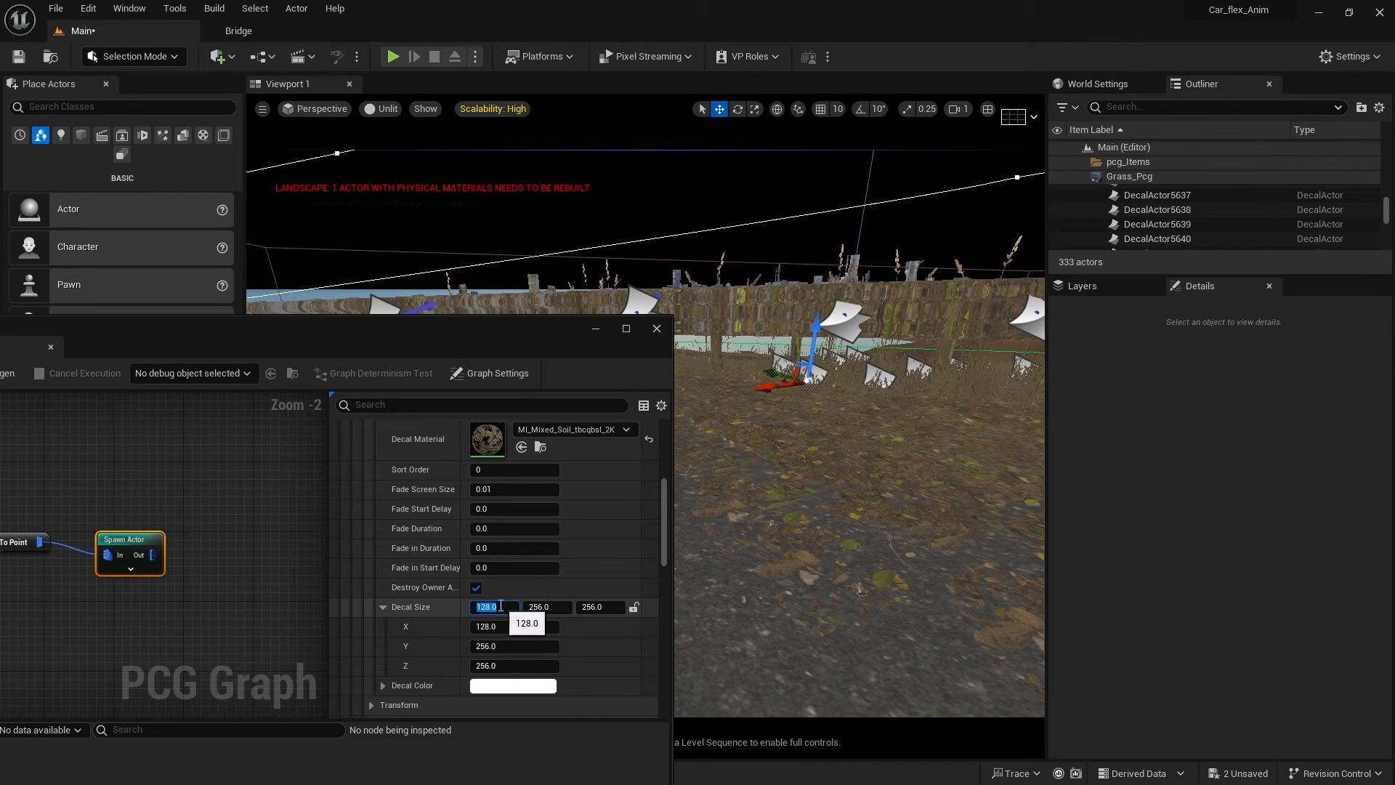
type("5.0")
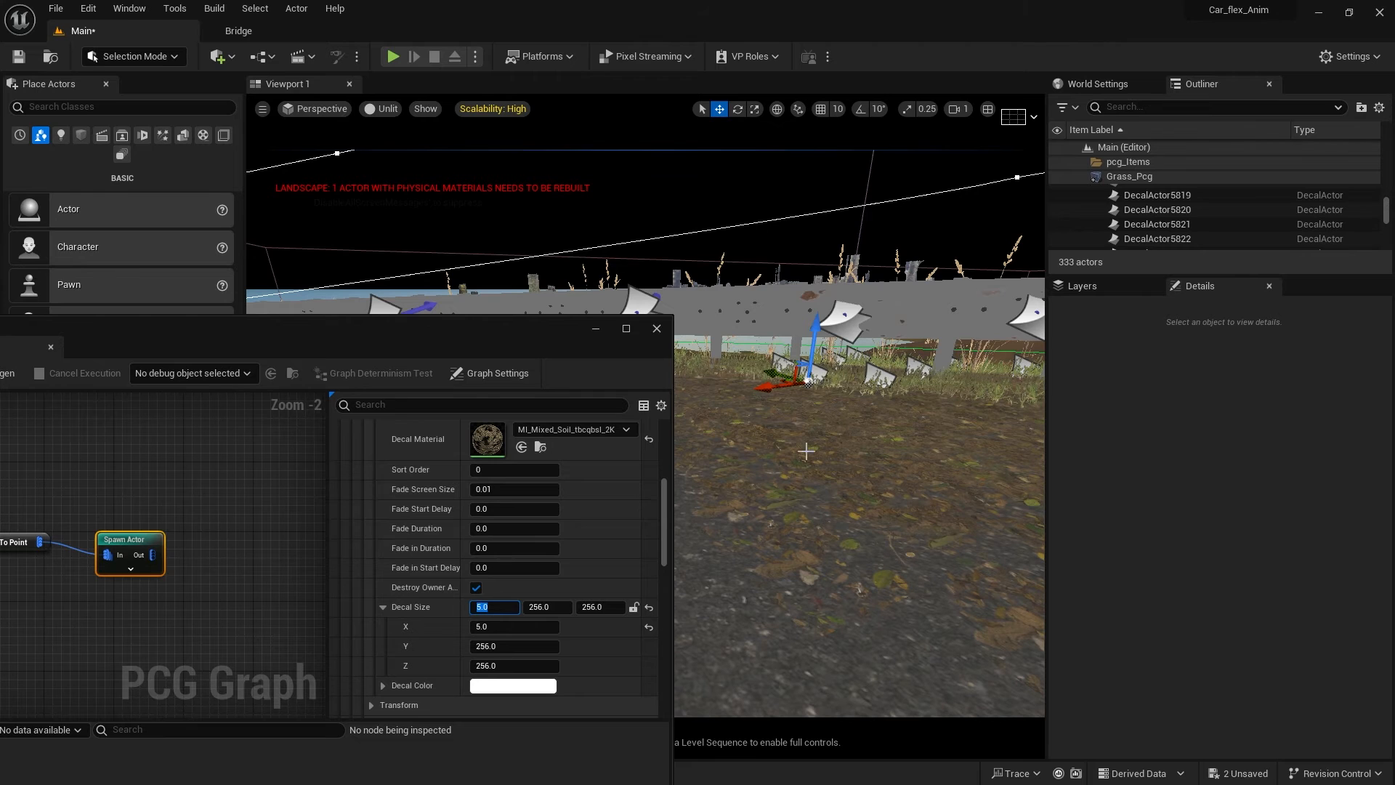
left_click(1156, 238)
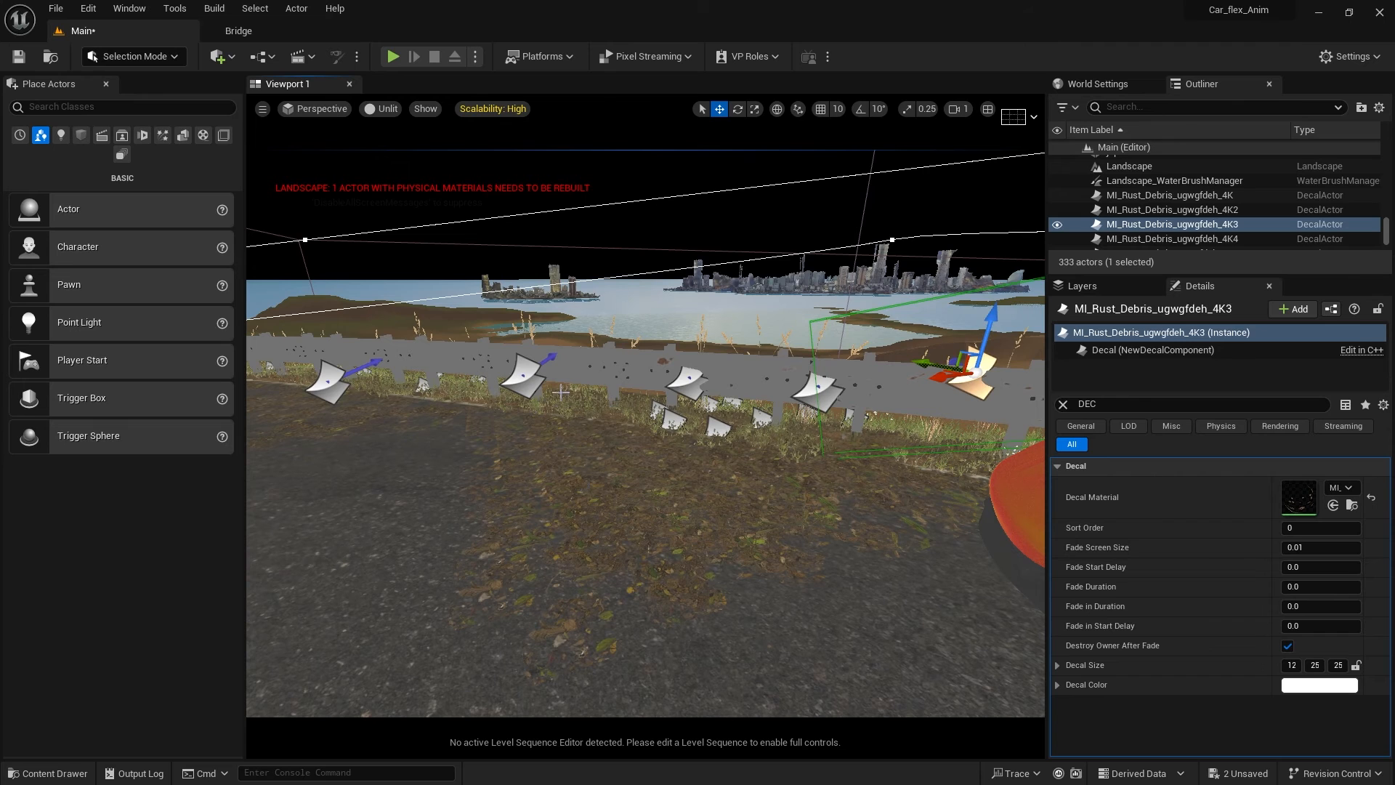
left_click(1172, 238)
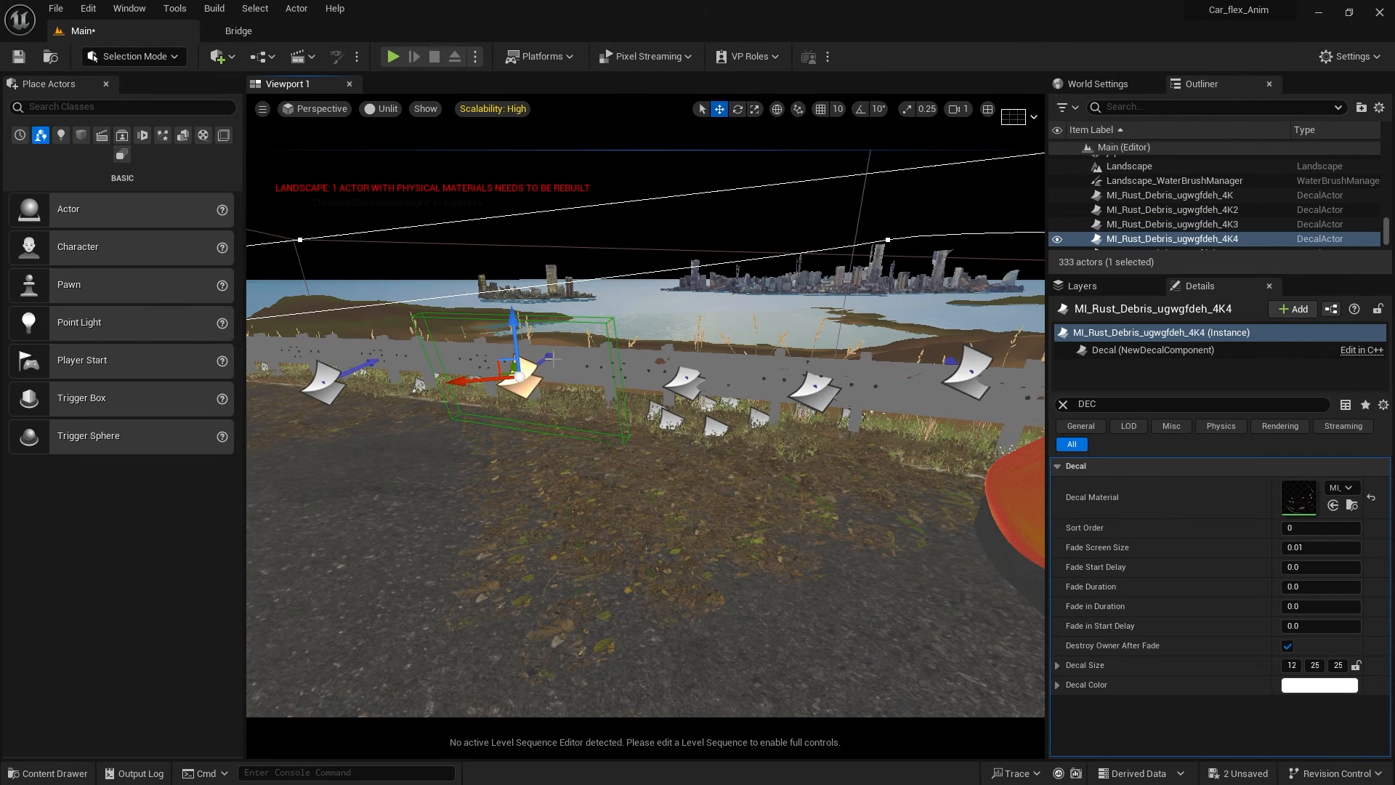